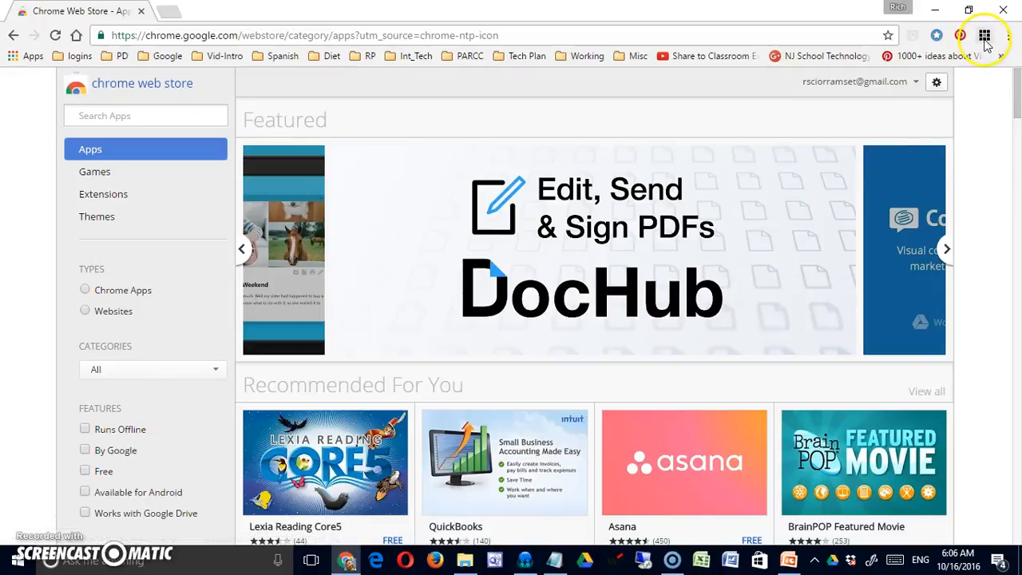
Step: Search the Chrome Web Store for 'extensions manager' and scroll down to the Extensions results
click(985, 37)
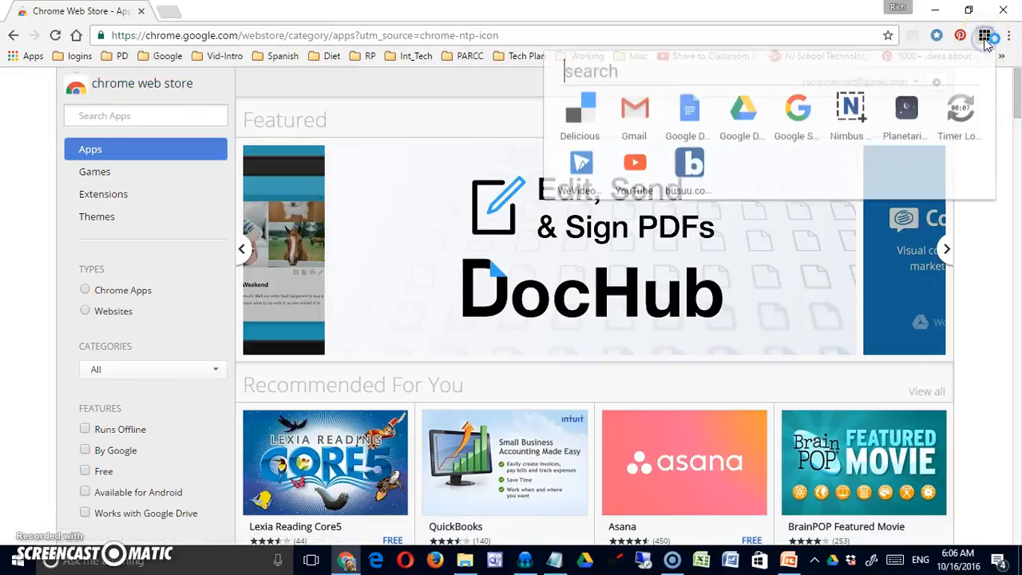
click(984, 35)
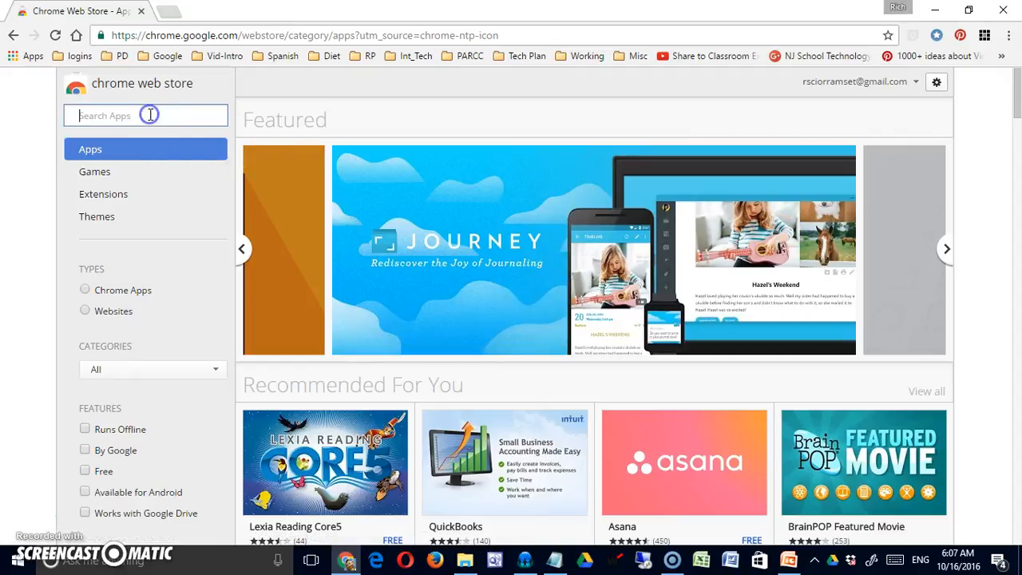
text(extensions m)
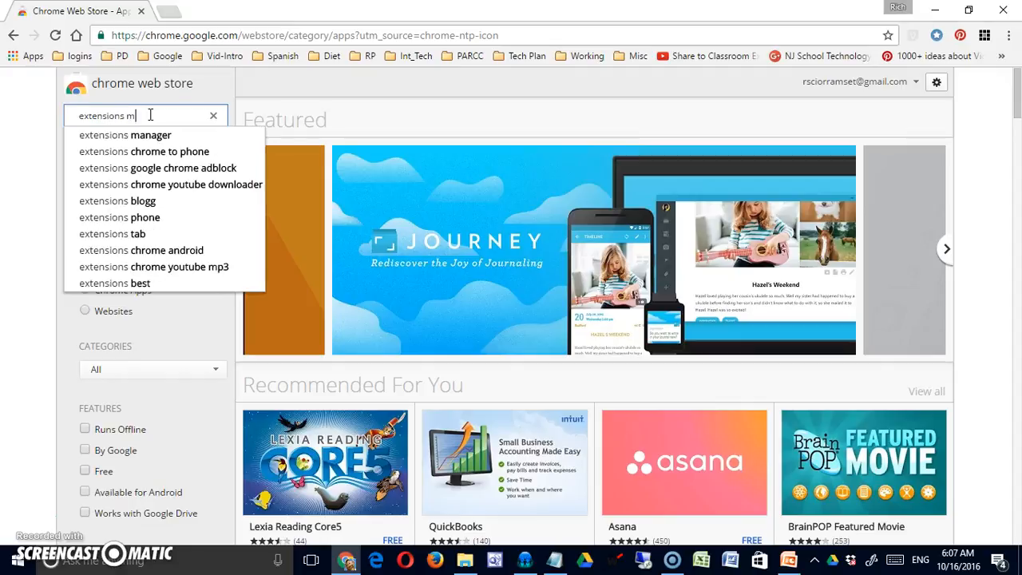
click(126, 134)
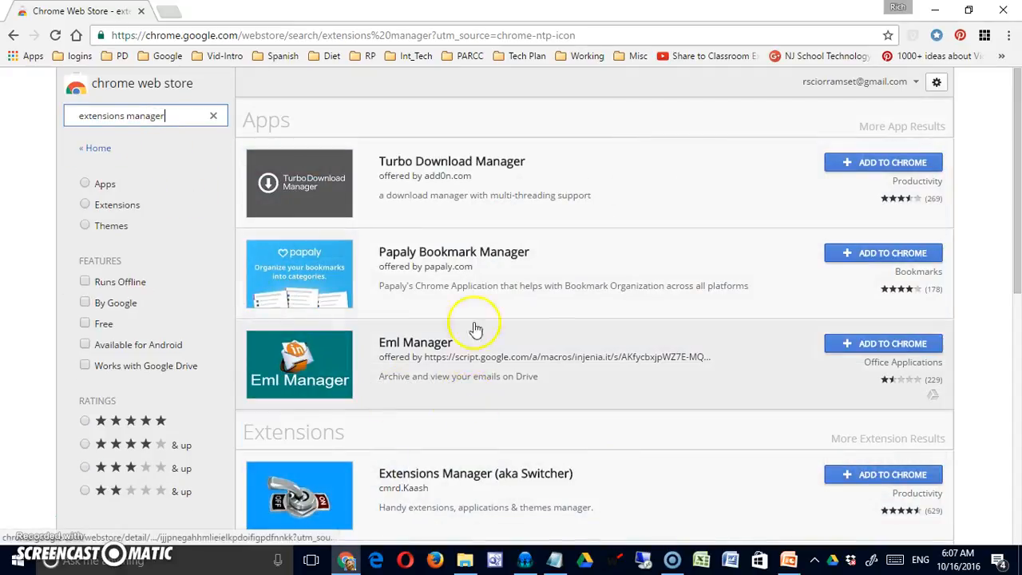
scroll(down, 3)
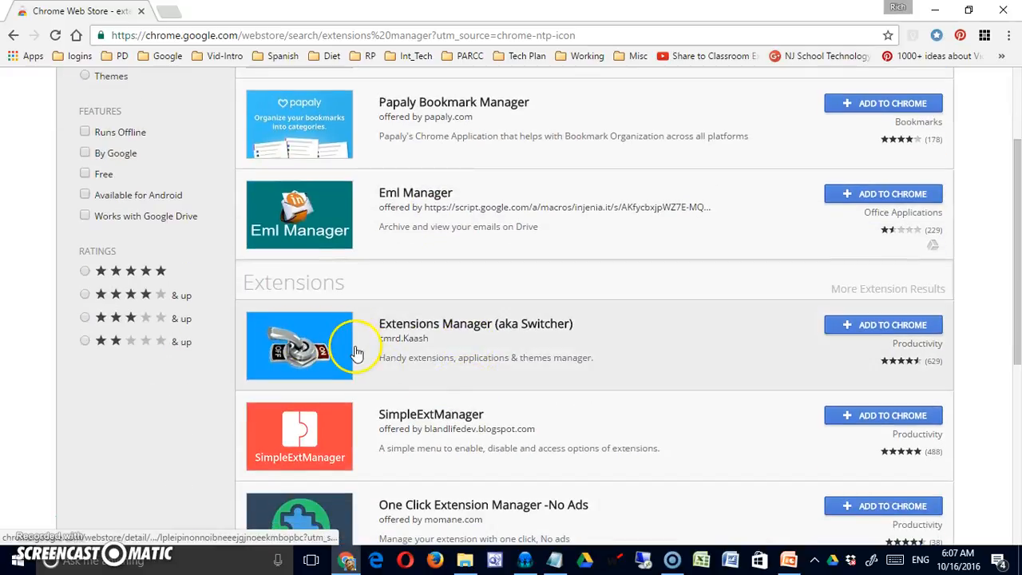
scroll(down, 3)
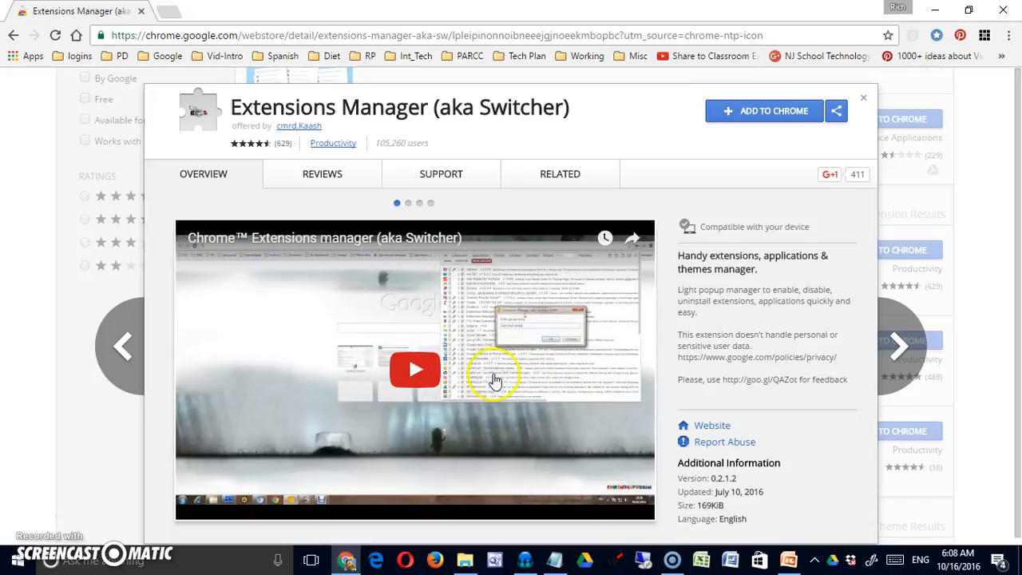
mouse_move(465, 379)
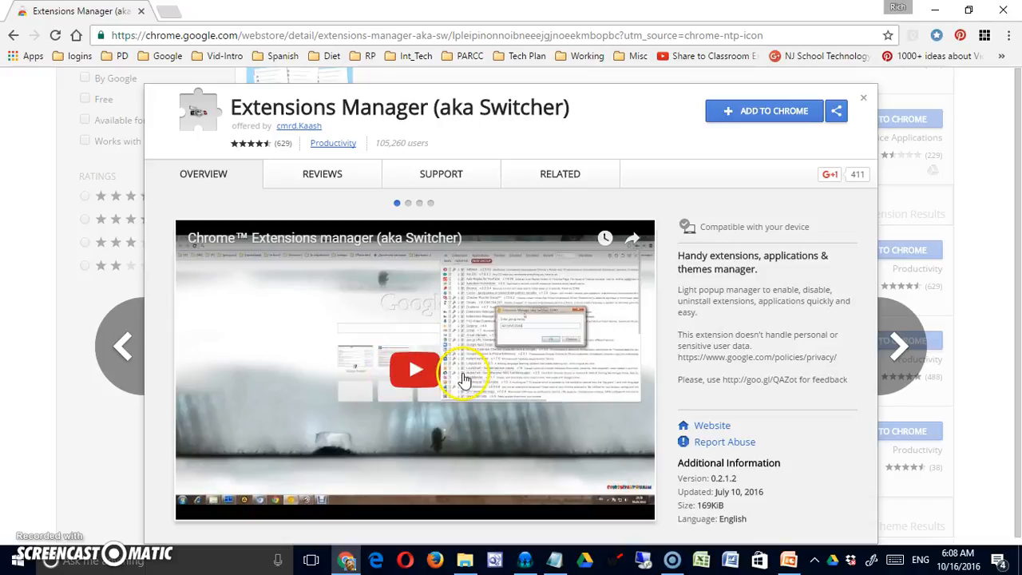
Step: Look at the Extensions Manager listing's Support and Related tabs, then return to Overview
click(441, 174)
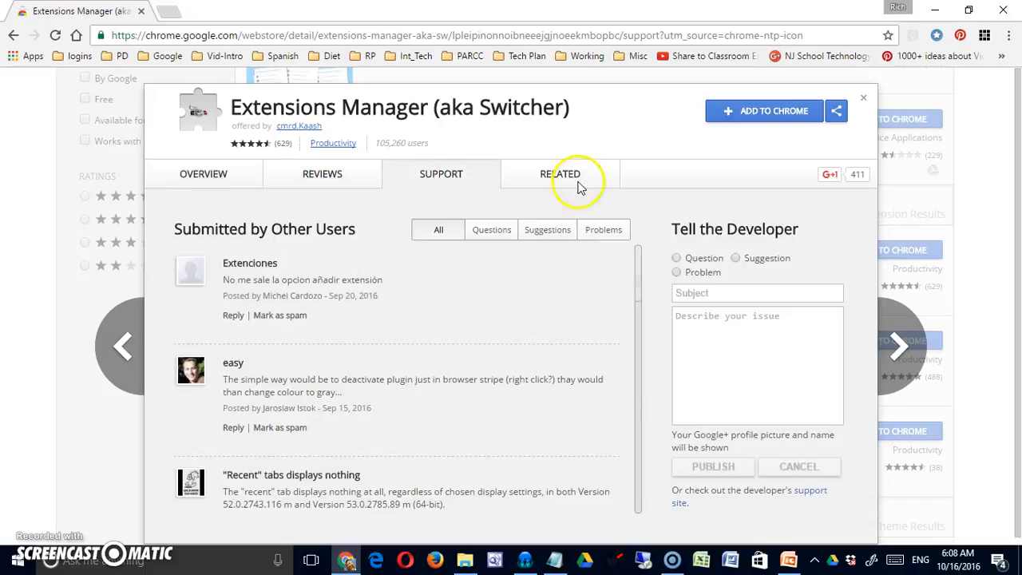
click(560, 173)
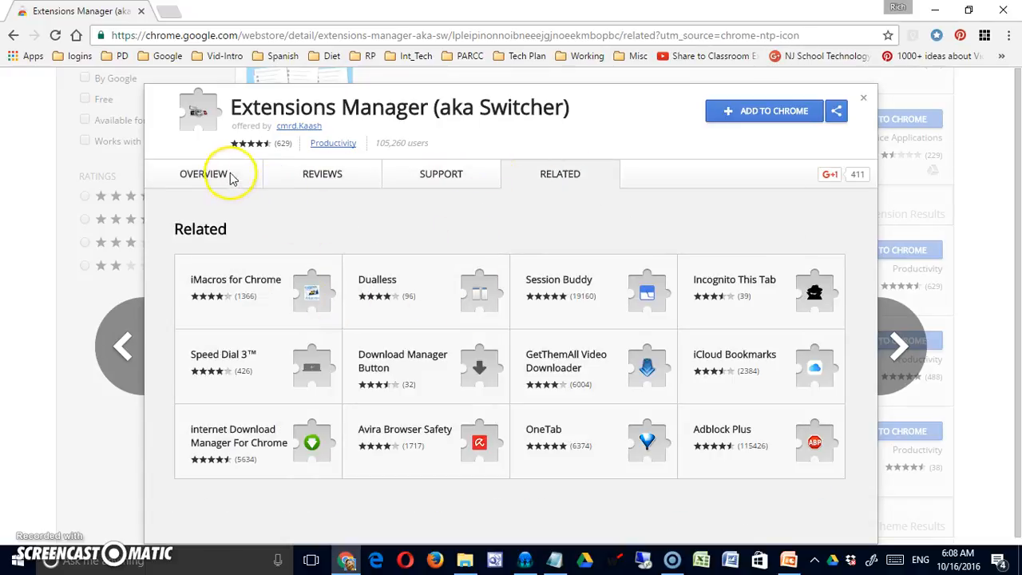
click(763, 110)
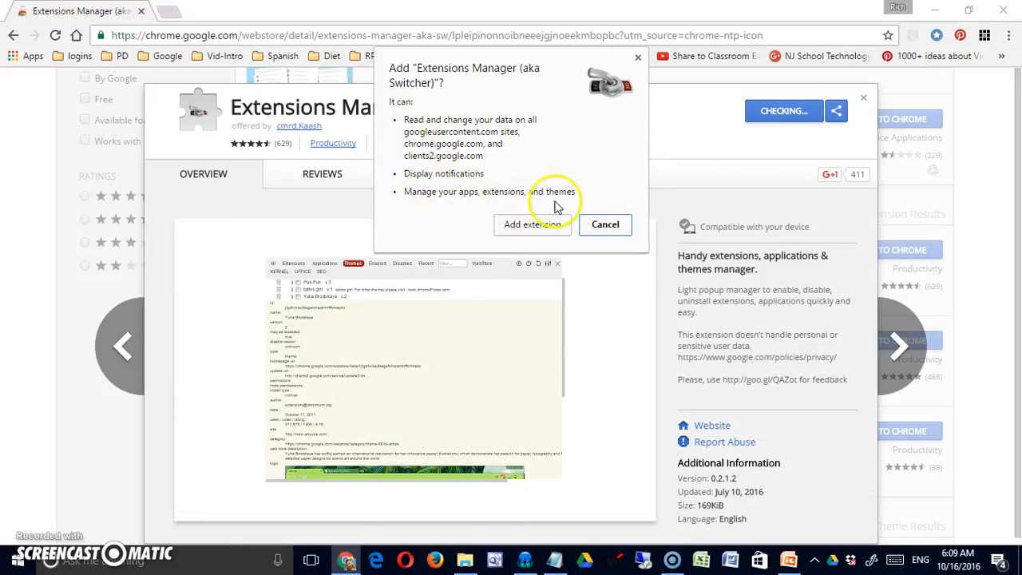
mouse_move(525, 201)
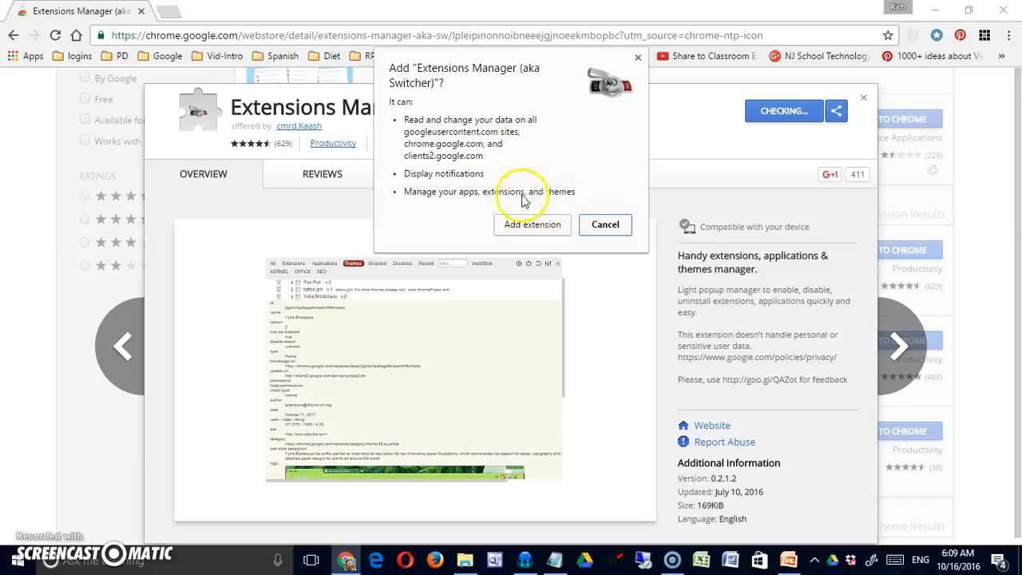
mouse_move(431, 152)
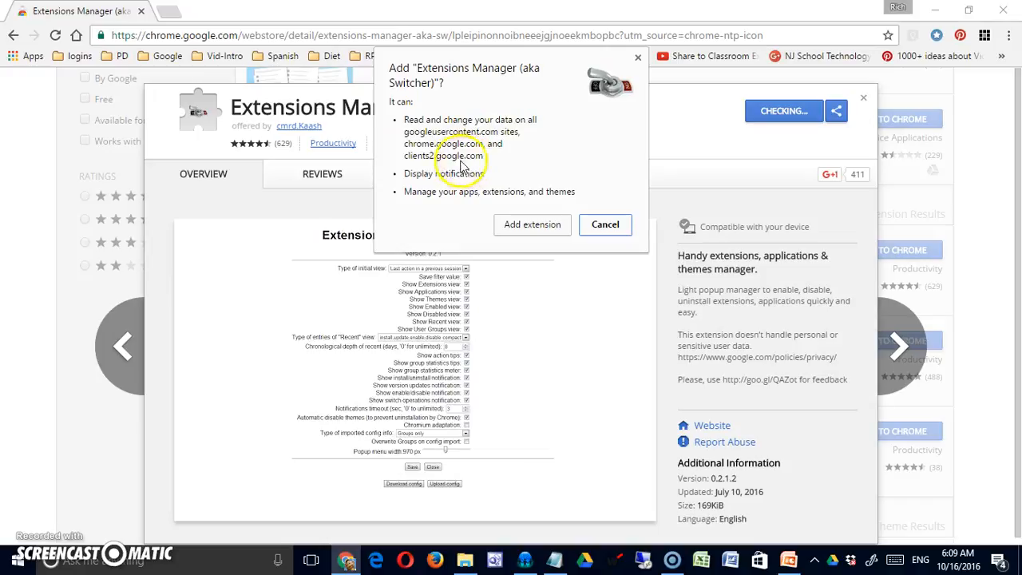
mouse_move(462, 160)
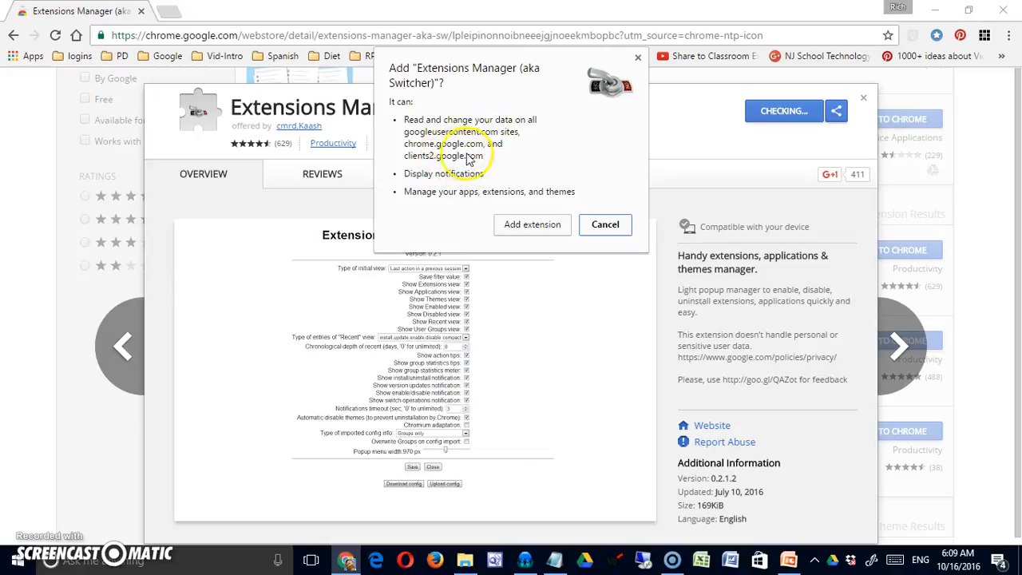
mouse_move(443, 168)
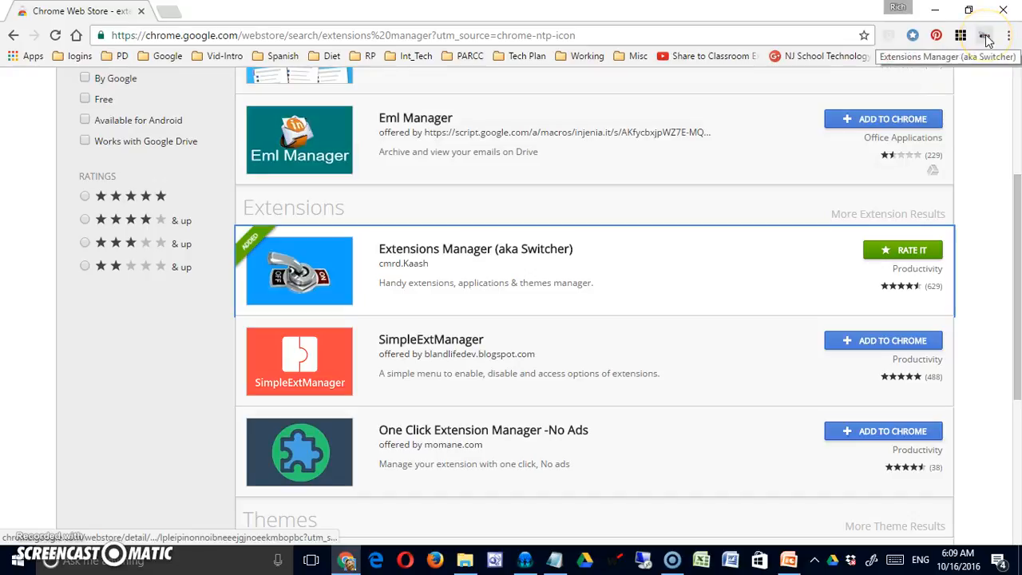
Step: Scroll through the Switcher popup's full extension list and toggle Chrome Remote Desktop
click(986, 35)
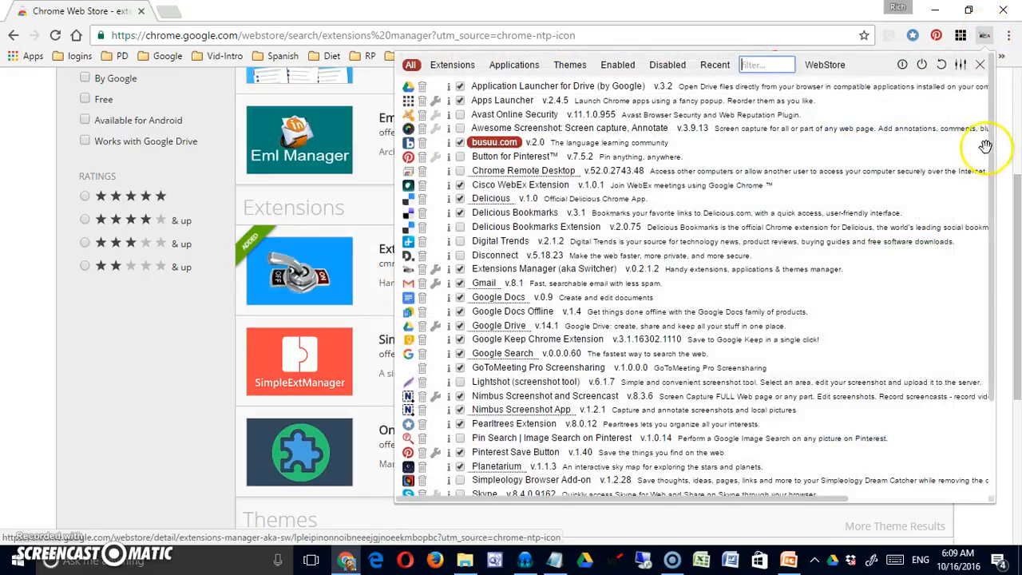
scroll(down, 3)
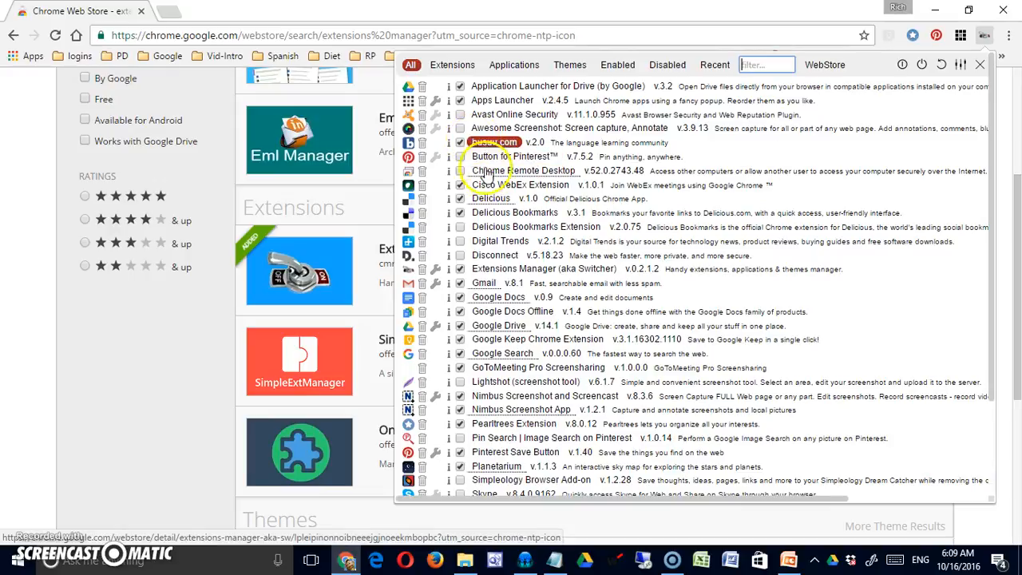
scroll(down, 3)
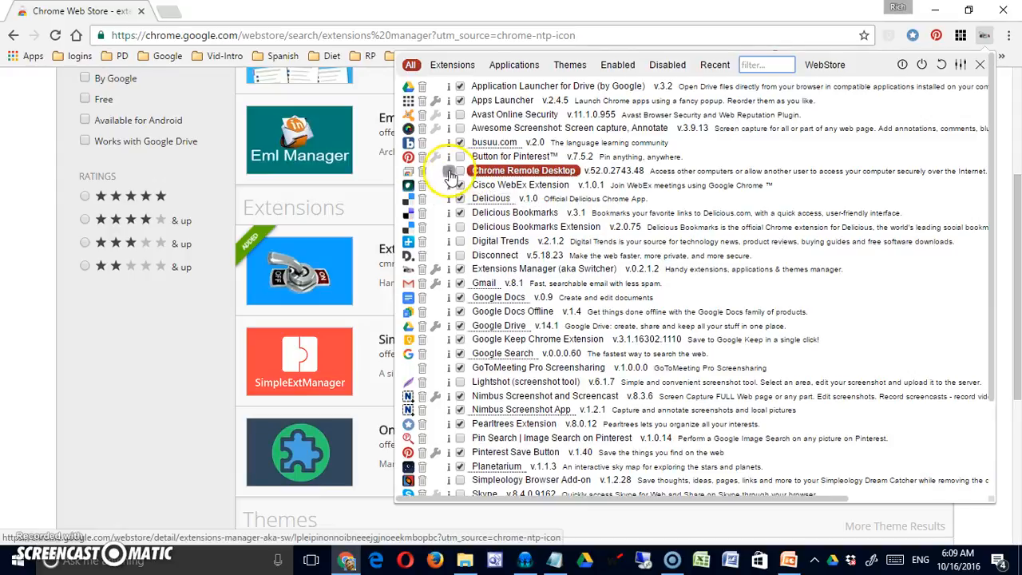
click(452, 173)
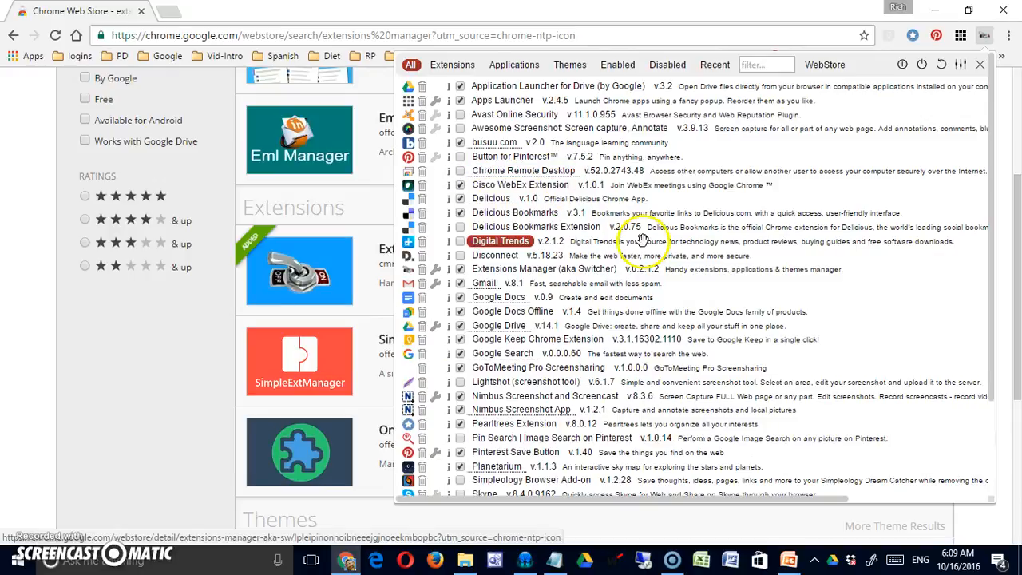
scroll(down, 3)
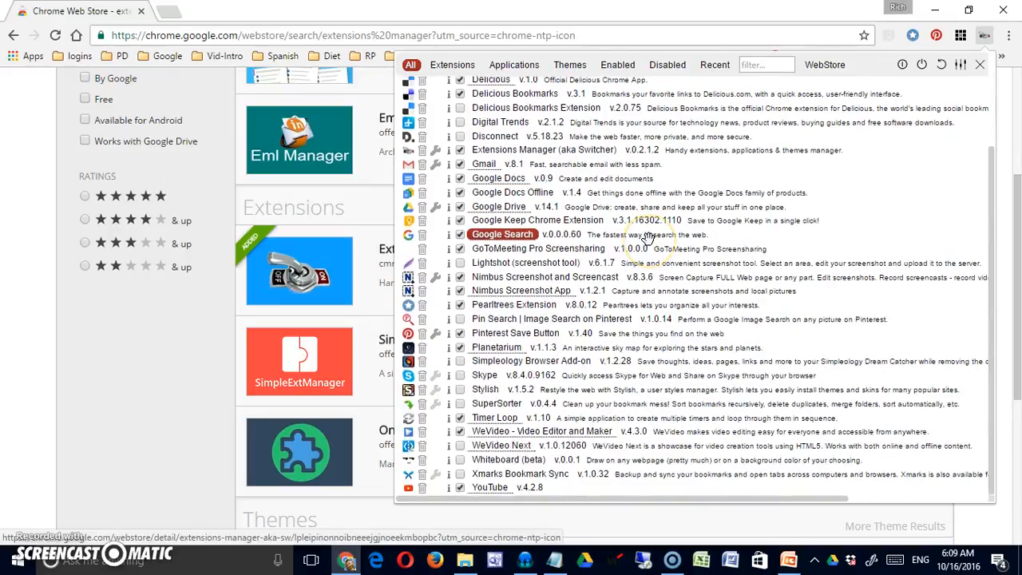
scroll(up, 3)
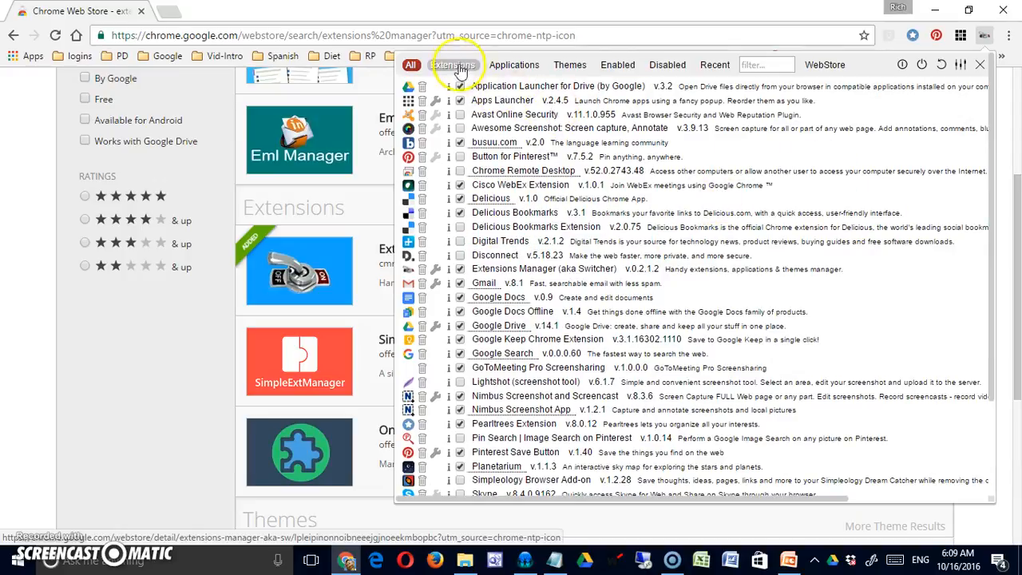
Step: Filter the Switcher list by Extensions, then Themes, then Enabled, then the next filter tab
click(453, 65)
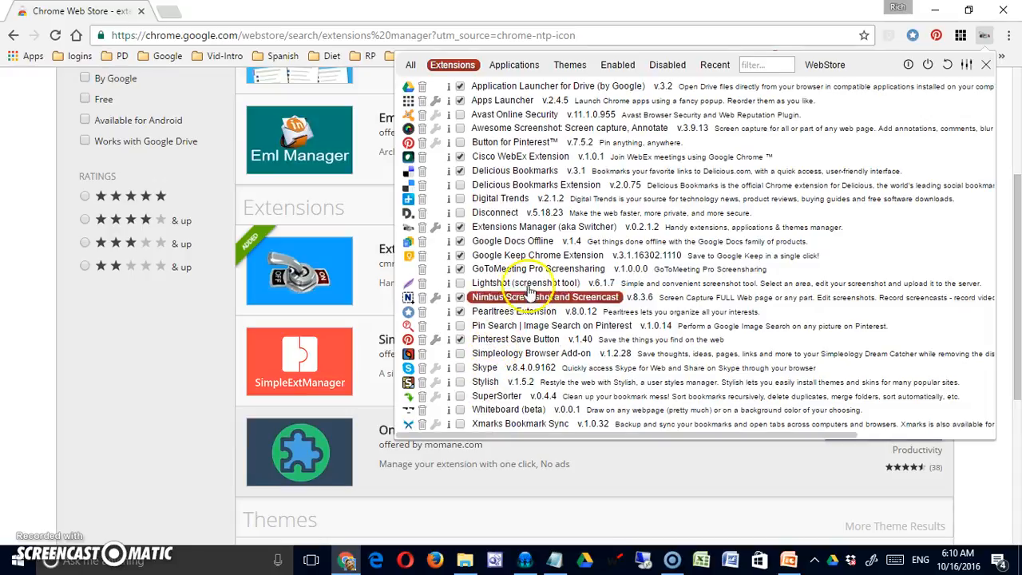
mouse_move(427, 192)
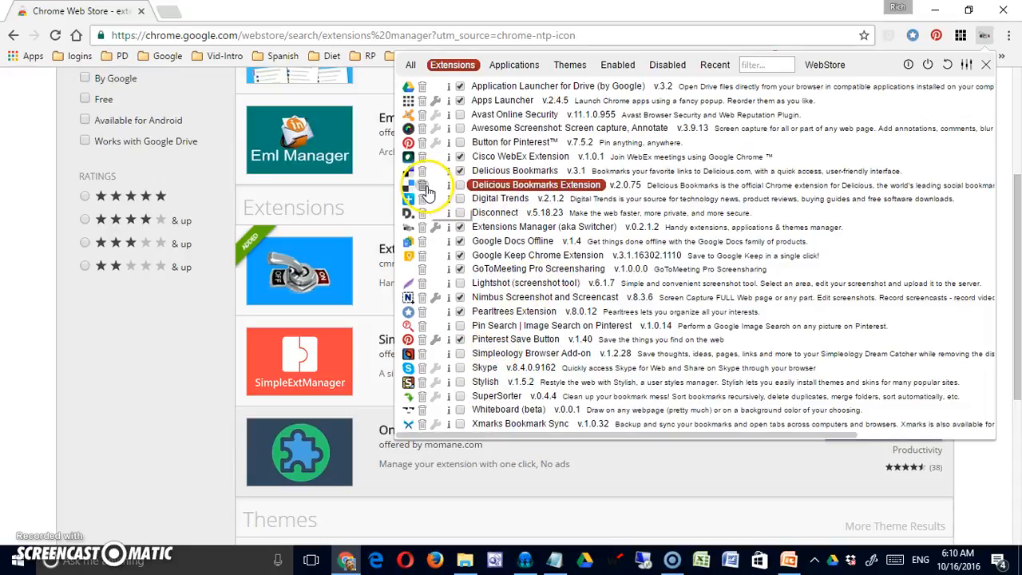
click(514, 65)
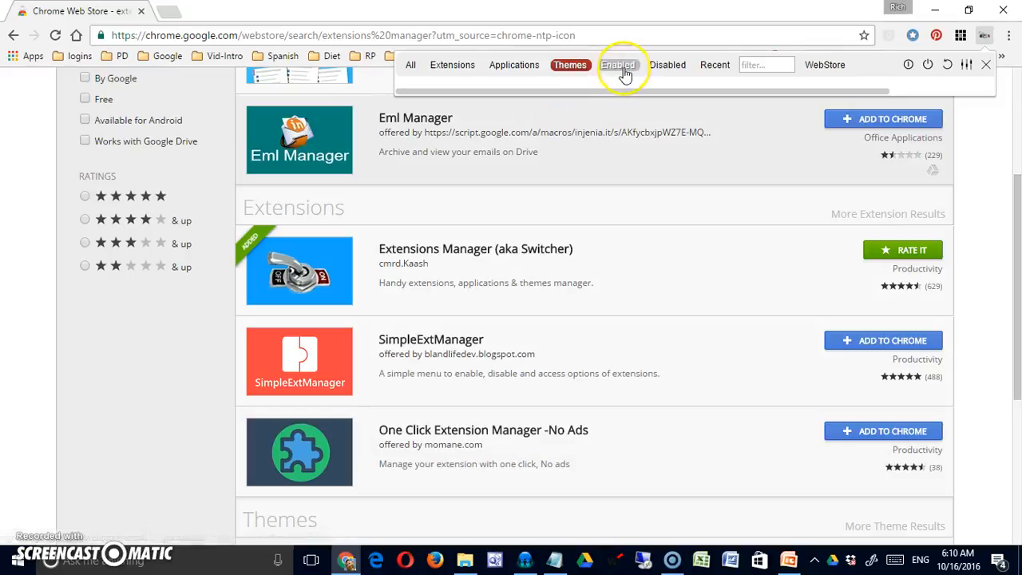
click(619, 64)
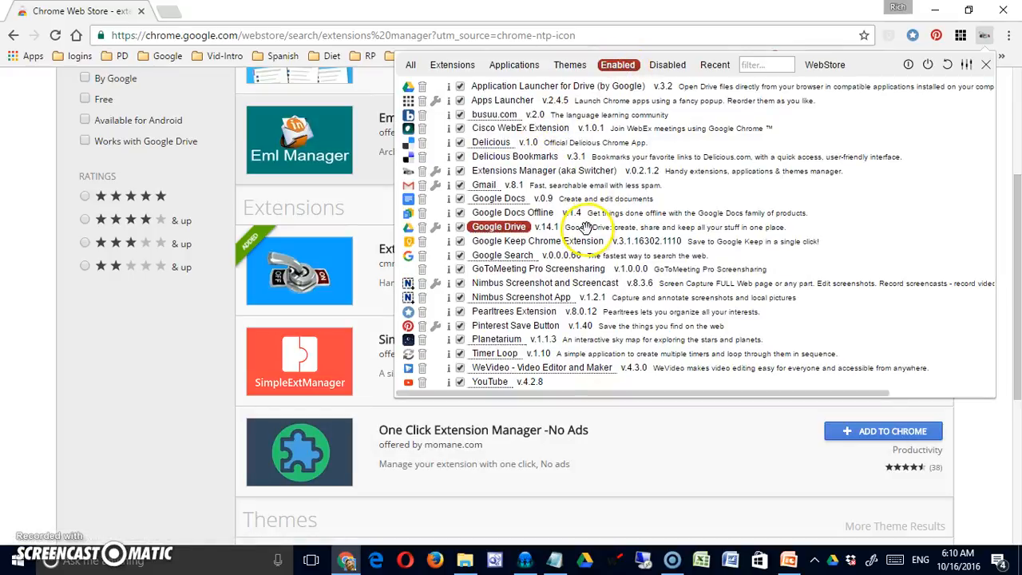
mouse_move(575, 332)
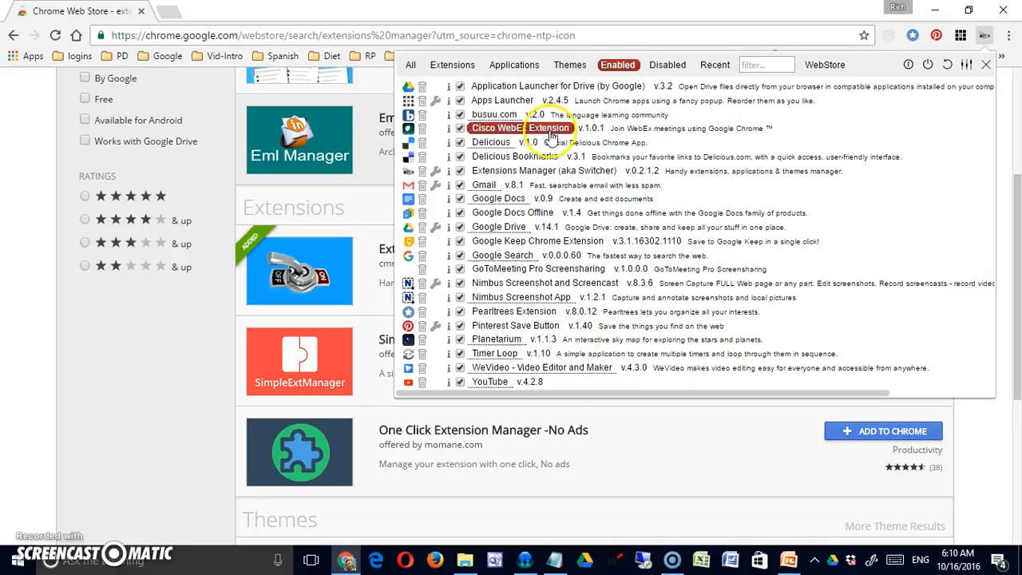
click(668, 65)
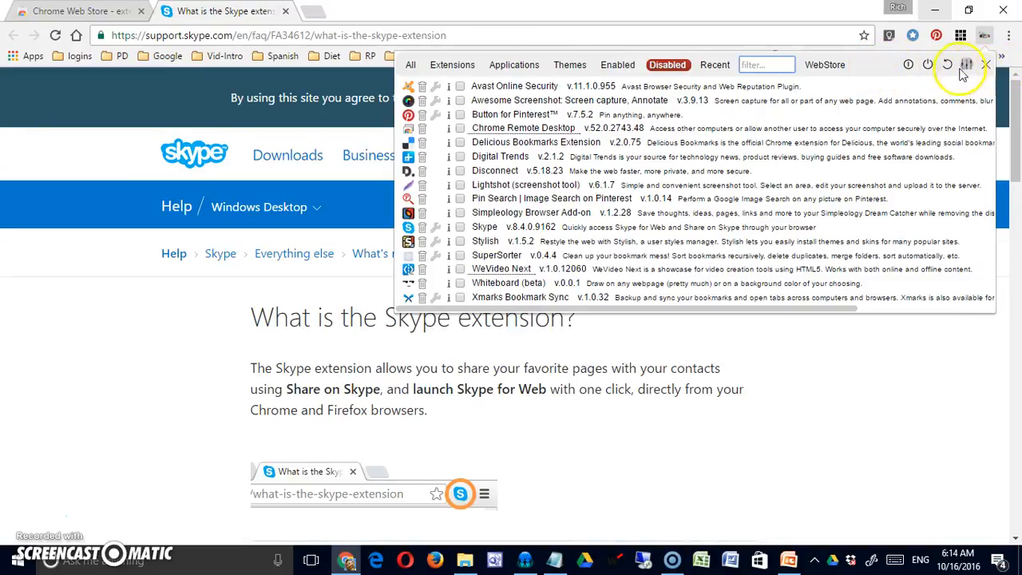
mouse_move(908, 65)
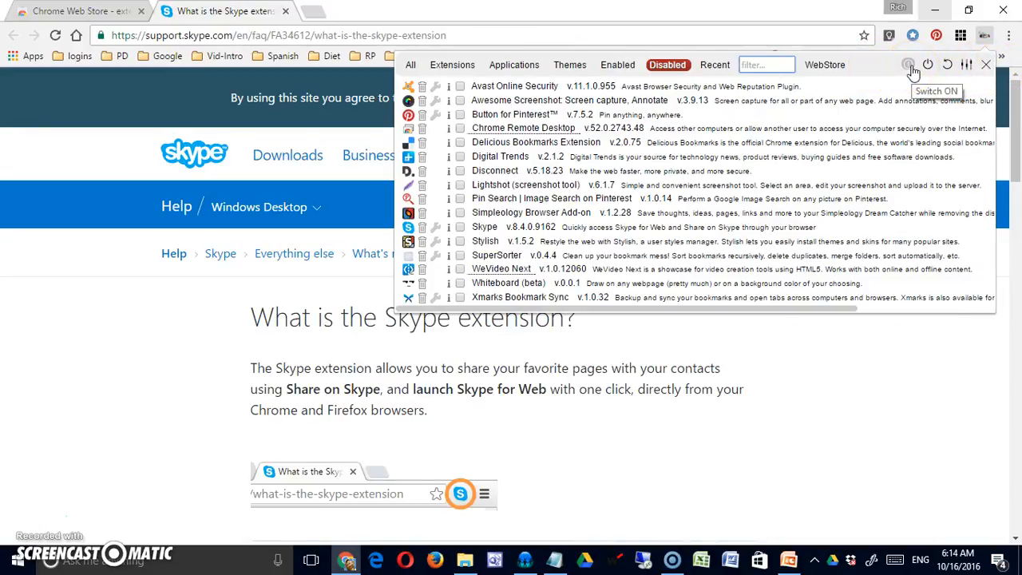
mouse_move(623, 212)
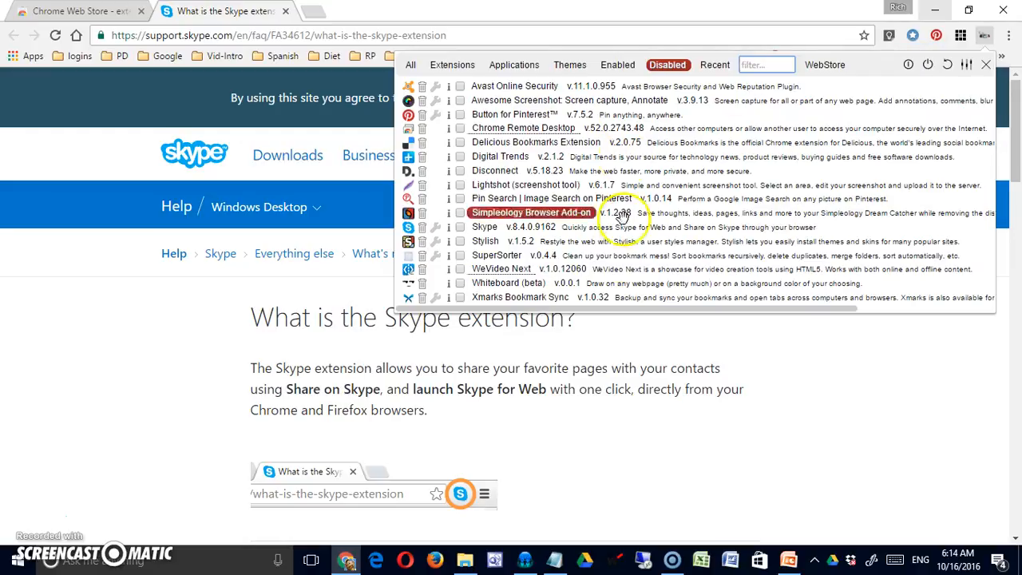
mouse_move(615, 268)
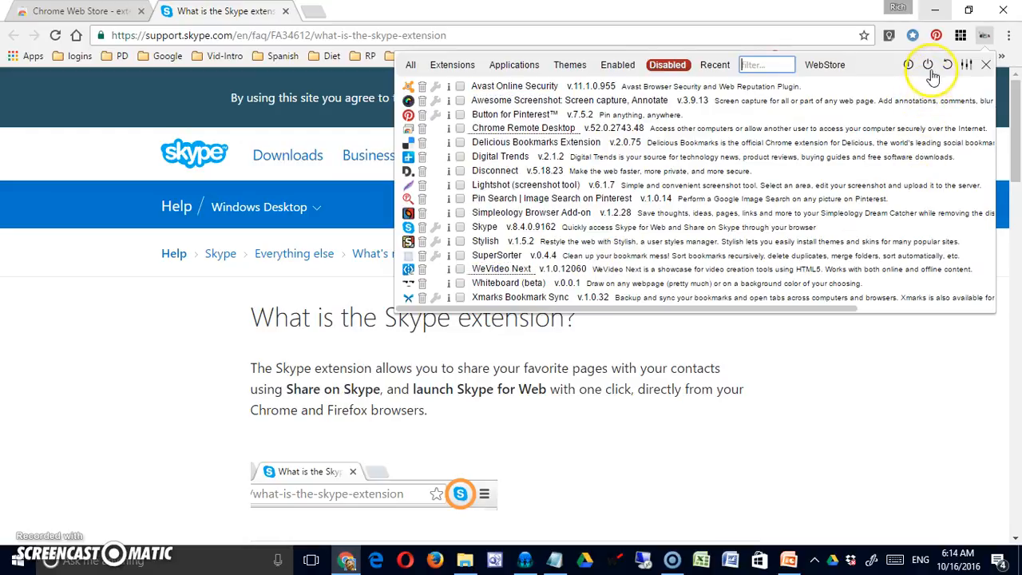
mouse_move(570, 100)
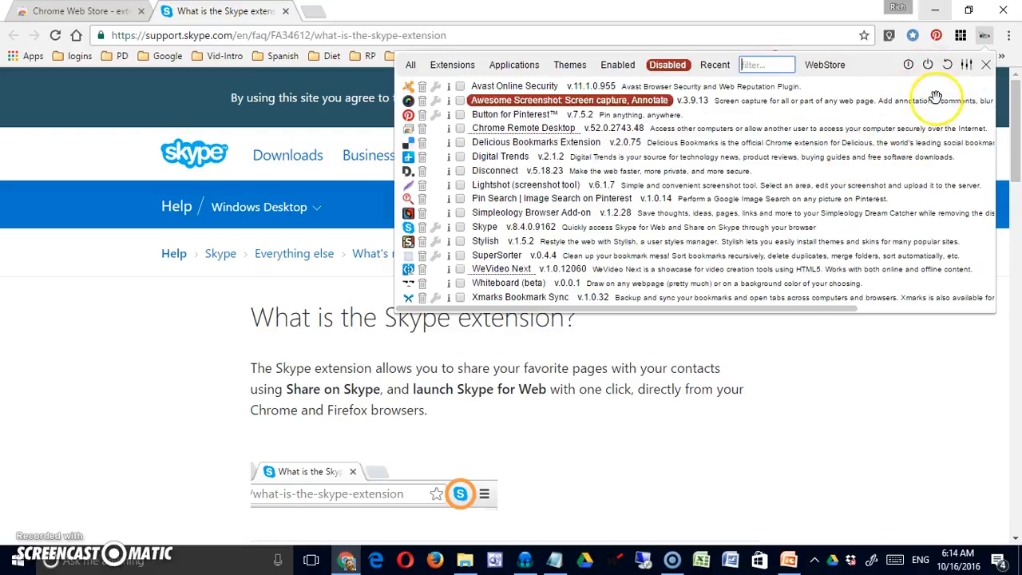
mouse_move(966, 68)
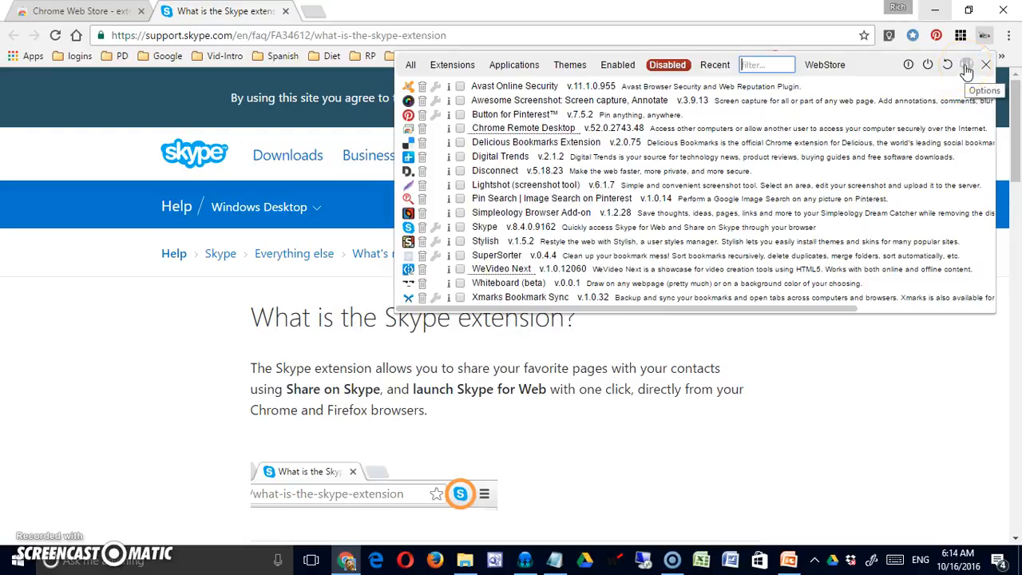
Step: Open the Switcher settings page from the popup's Options icon
click(967, 64)
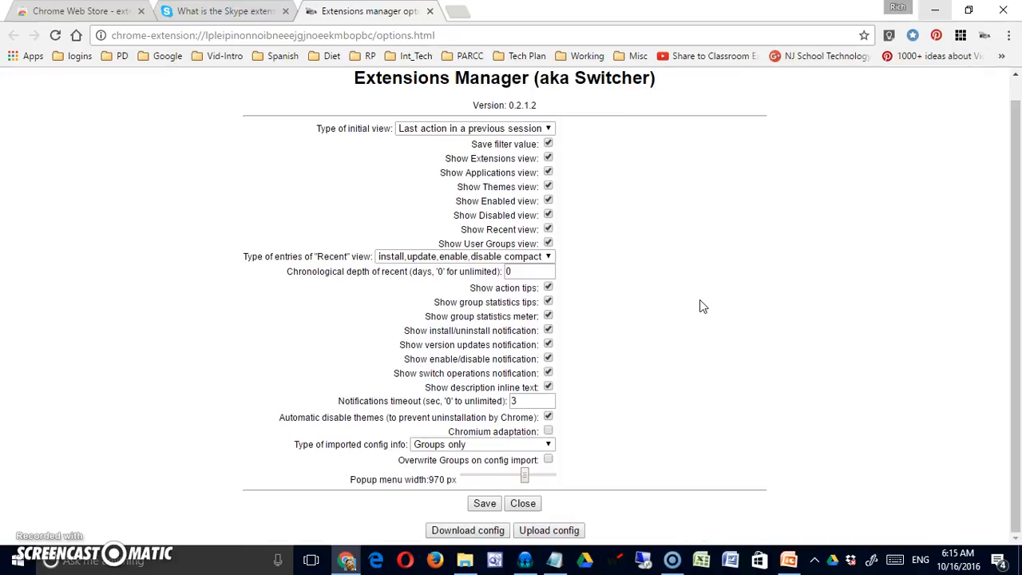
mouse_move(707, 312)
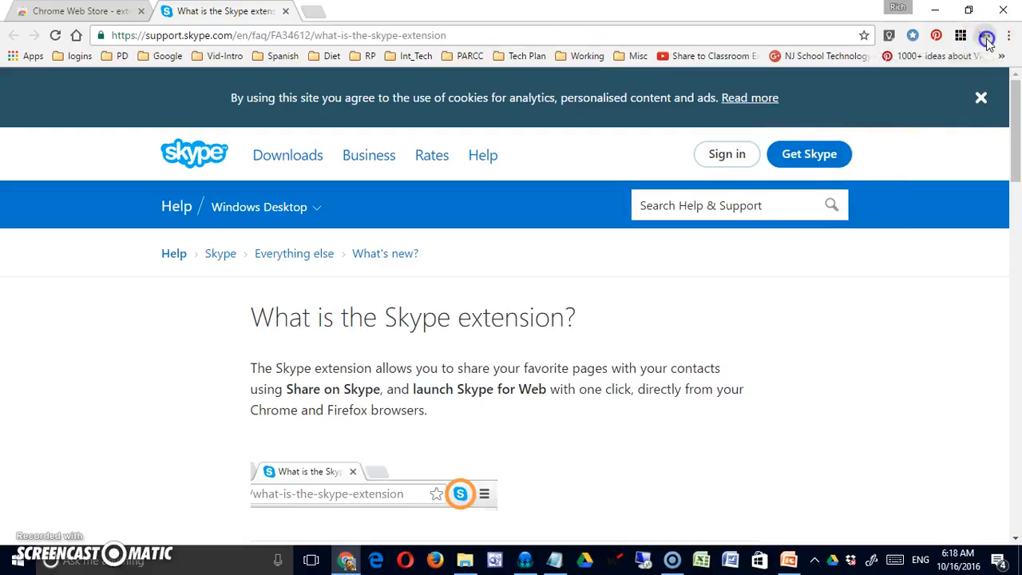
Step: Reopen the Switcher popup and filter it to installed apps only
click(986, 35)
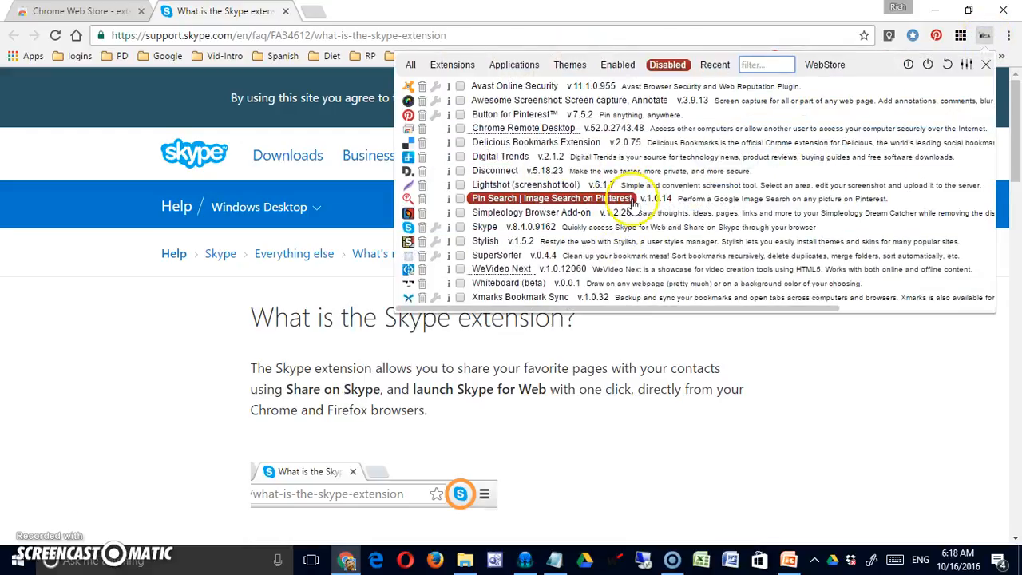
click(514, 64)
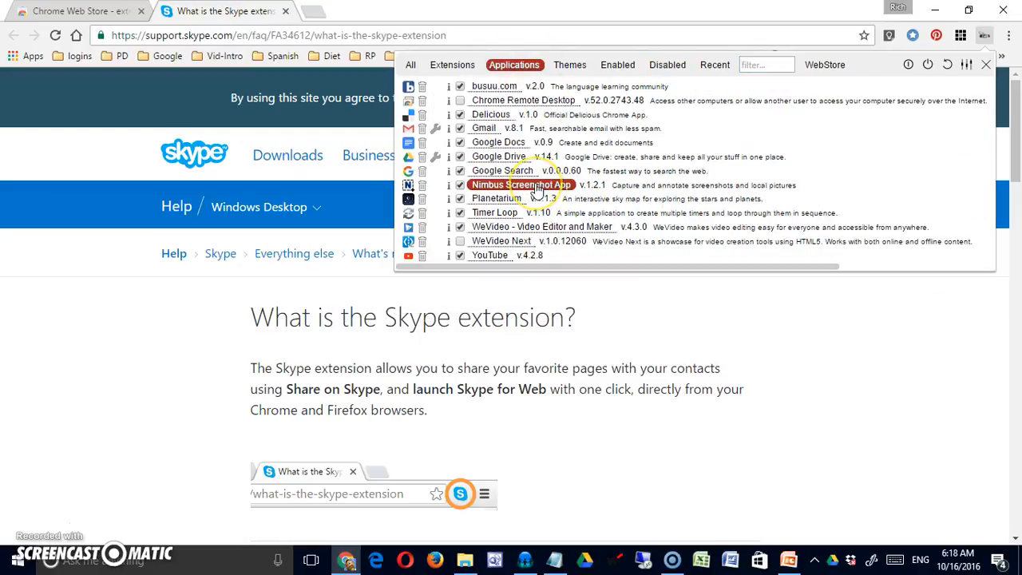
mouse_move(535, 191)
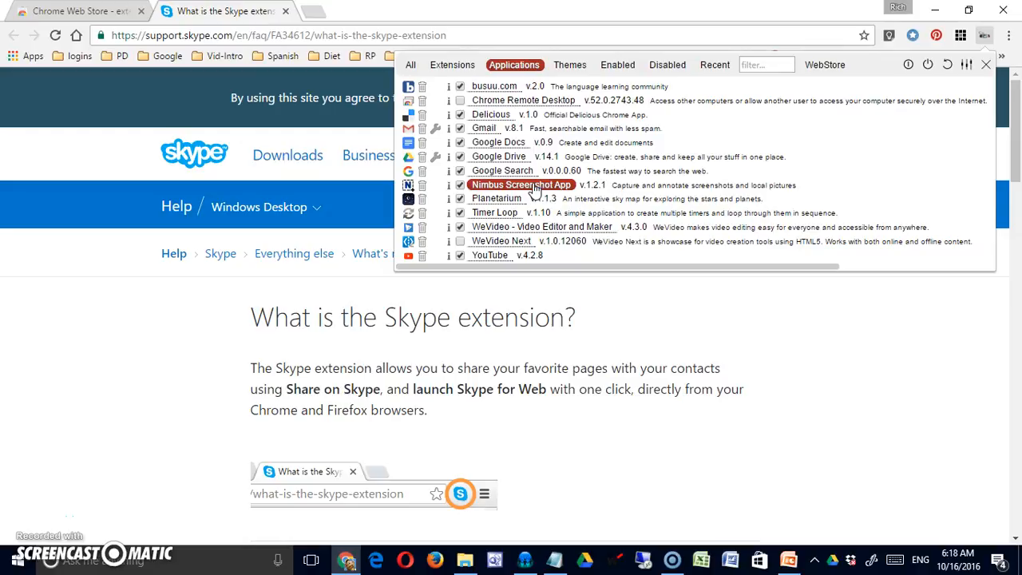